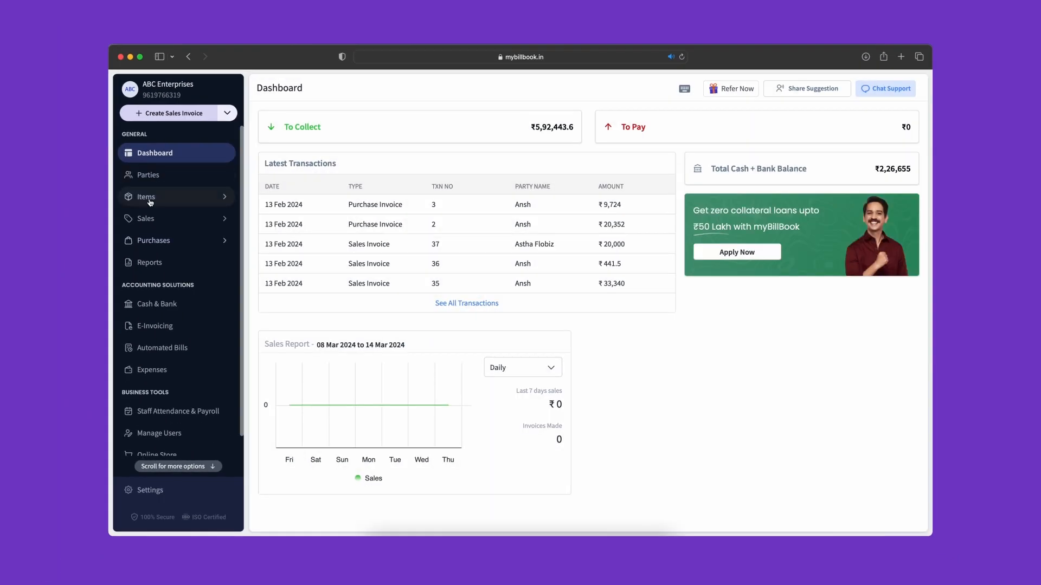
# Start a new product item named 'Maggie 20' from the inventory list
pyautogui.click(146, 196)
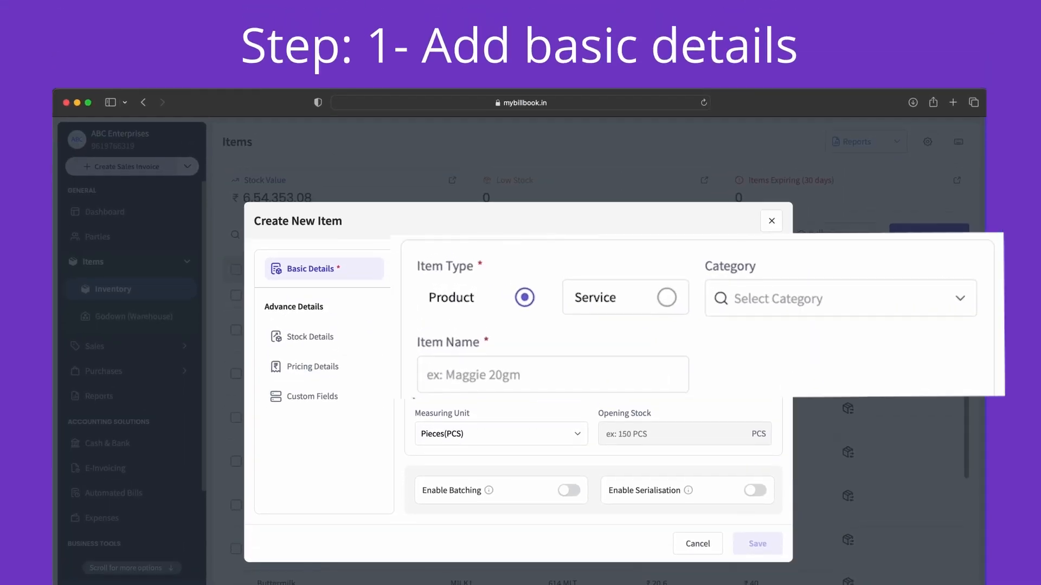
pyautogui.write('Maggie 20')
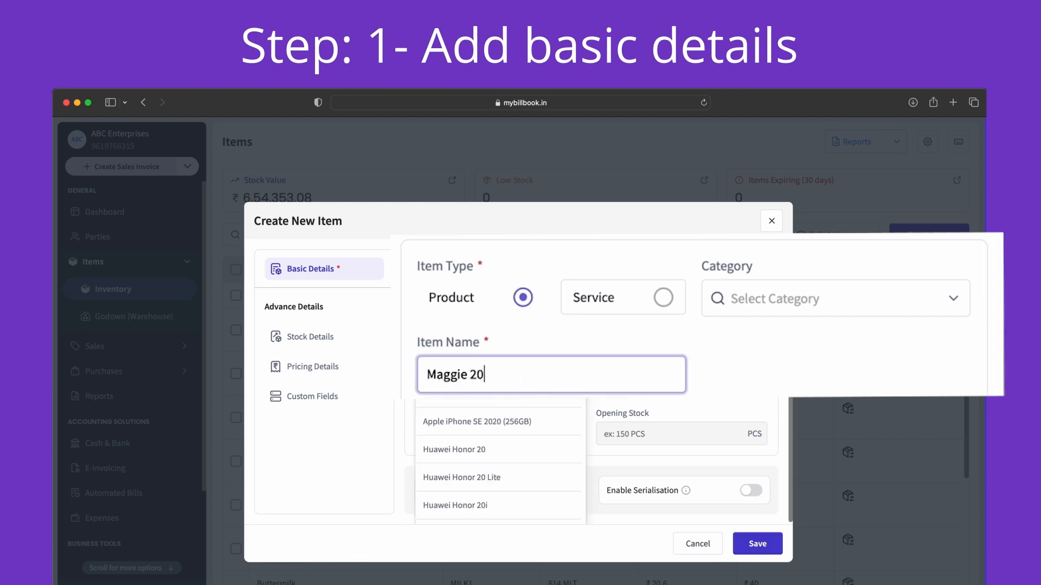
pyautogui.click(310, 337)
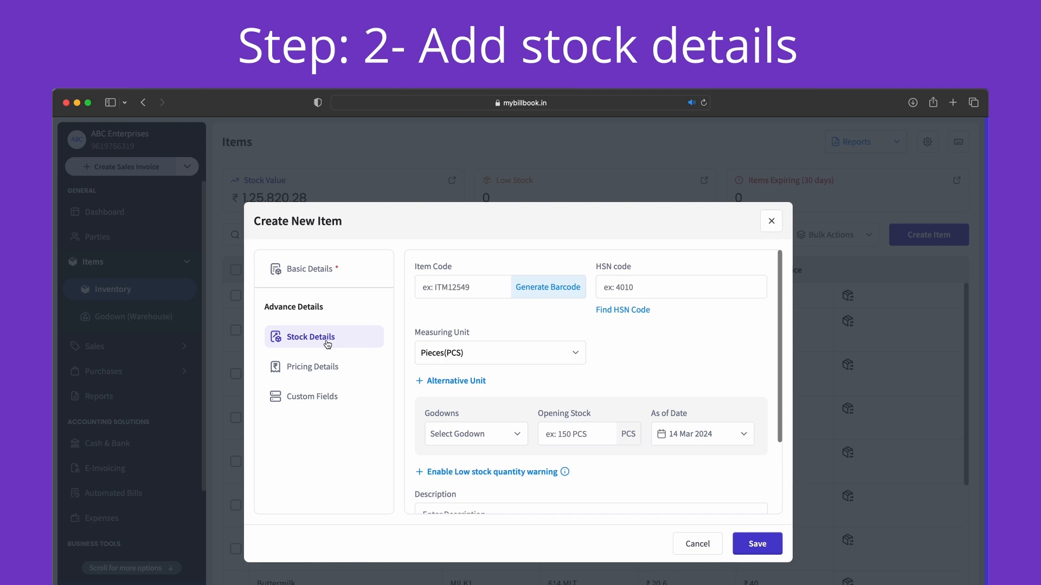
# Fill stock details: HSN 2106, opening stock, low-stock warning, description 'Maggie noodles stocked up on 14th March'
pyautogui.click(547, 287)
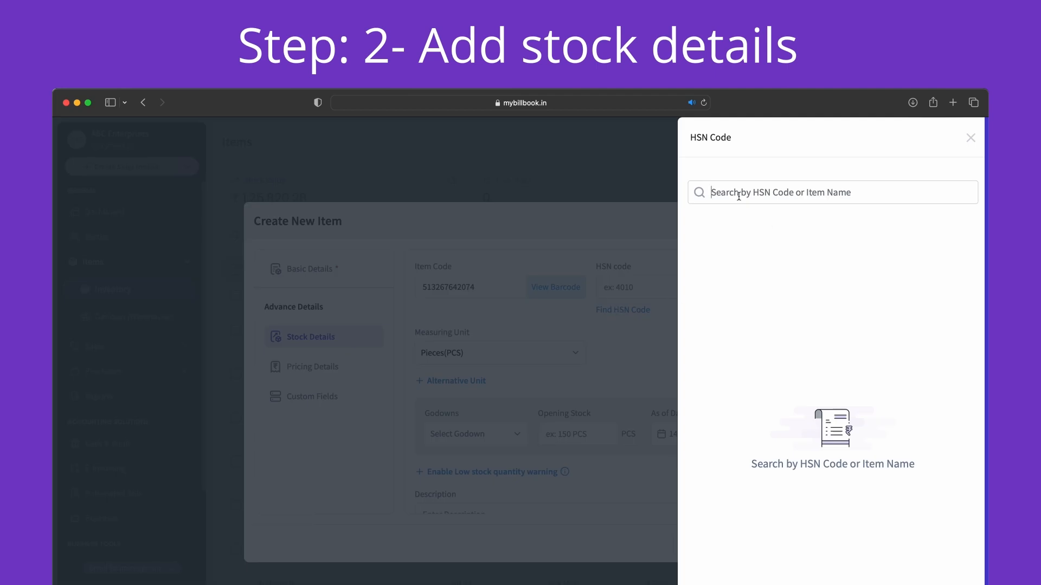
pyautogui.click(970, 138)
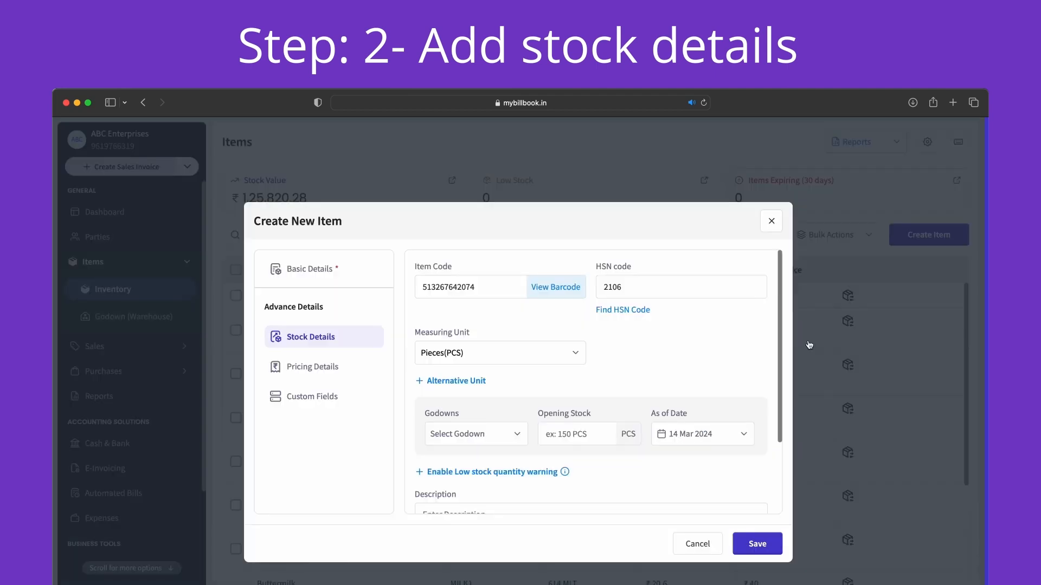
pyautogui.click(476, 434)
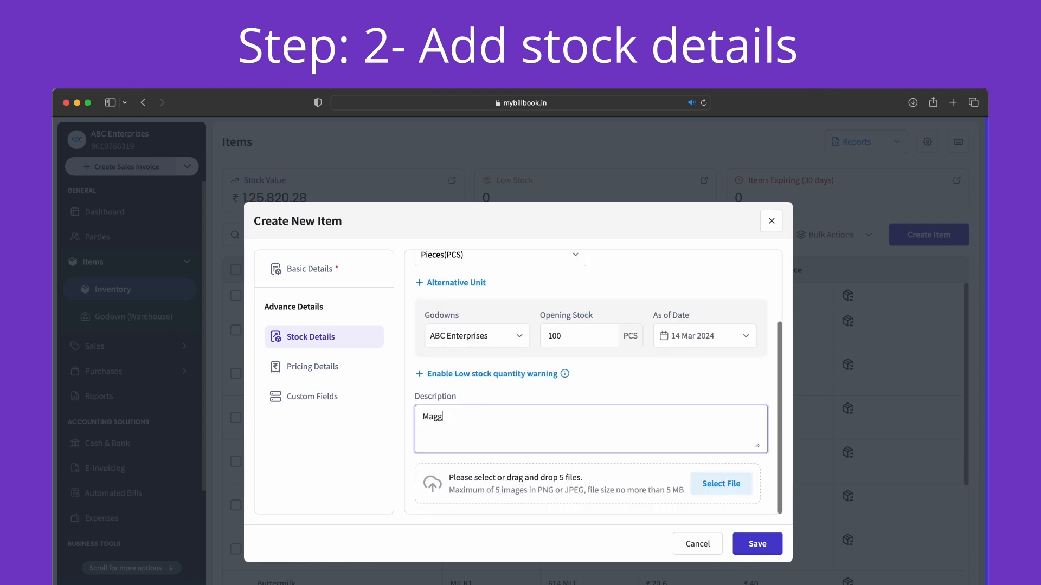
pyautogui.write('Maggie noodles stocked up on 14th March')
pyautogui.write('10')
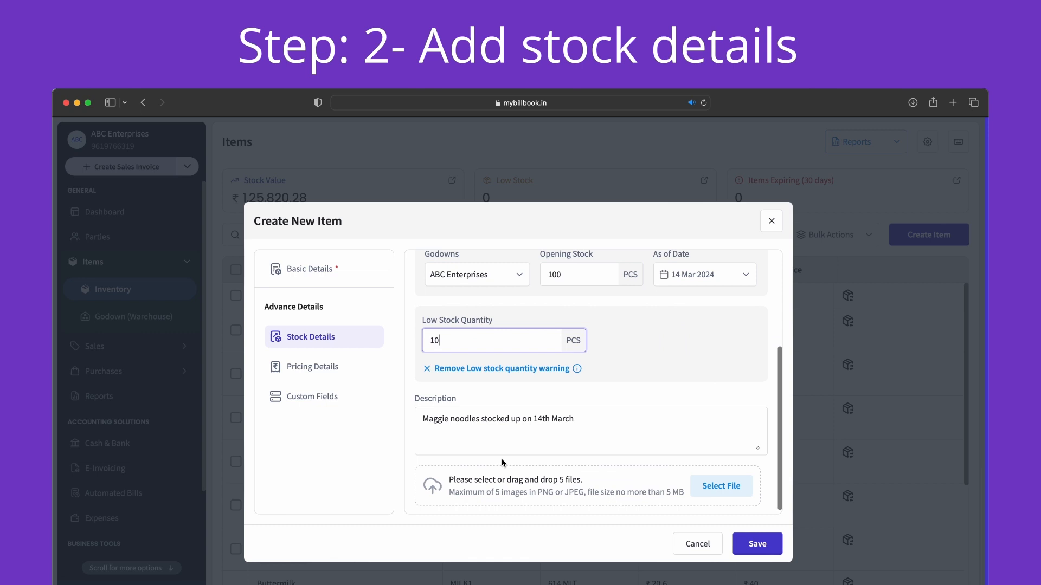
pyautogui.click(312, 366)
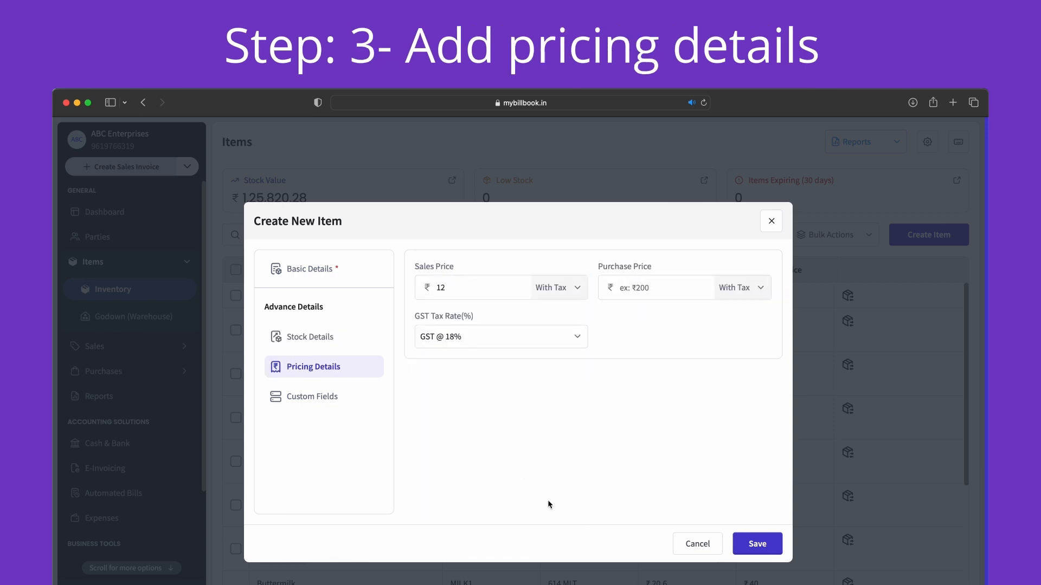
# Enter purchase price ₹8 and save the new item
pyautogui.write('8')
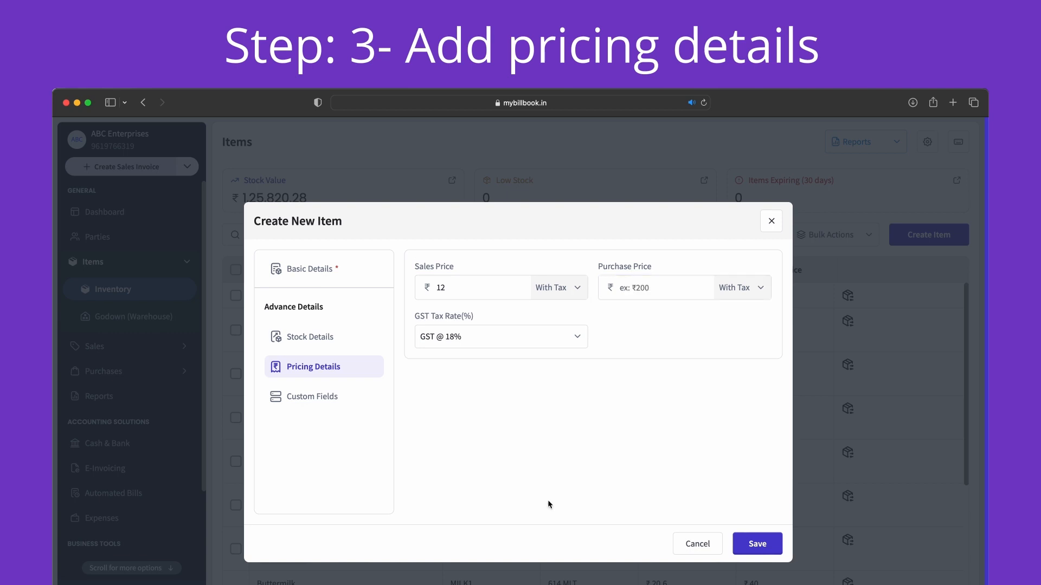
pyautogui.click(757, 544)
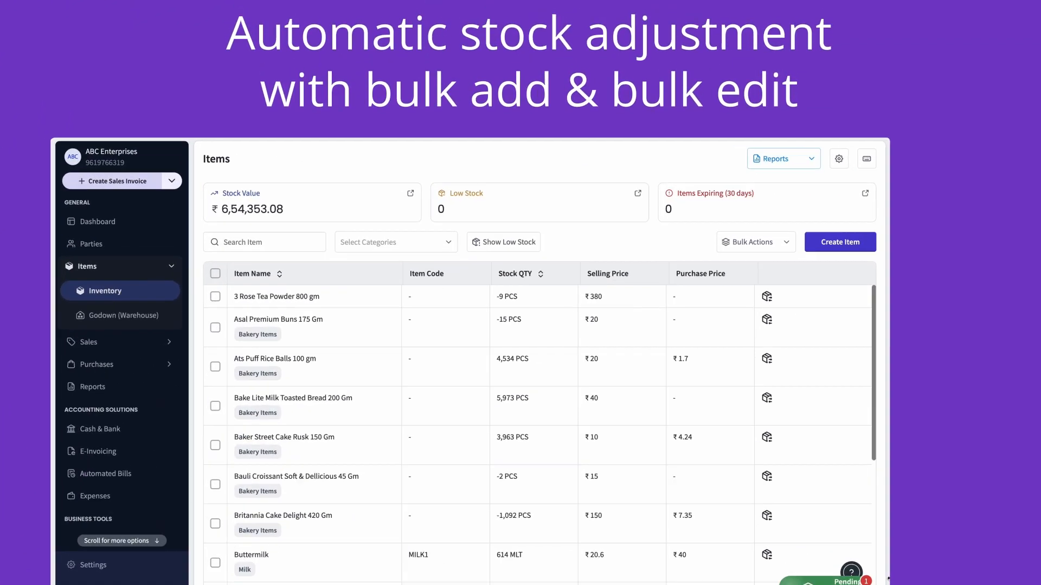
pyautogui.click(755, 242)
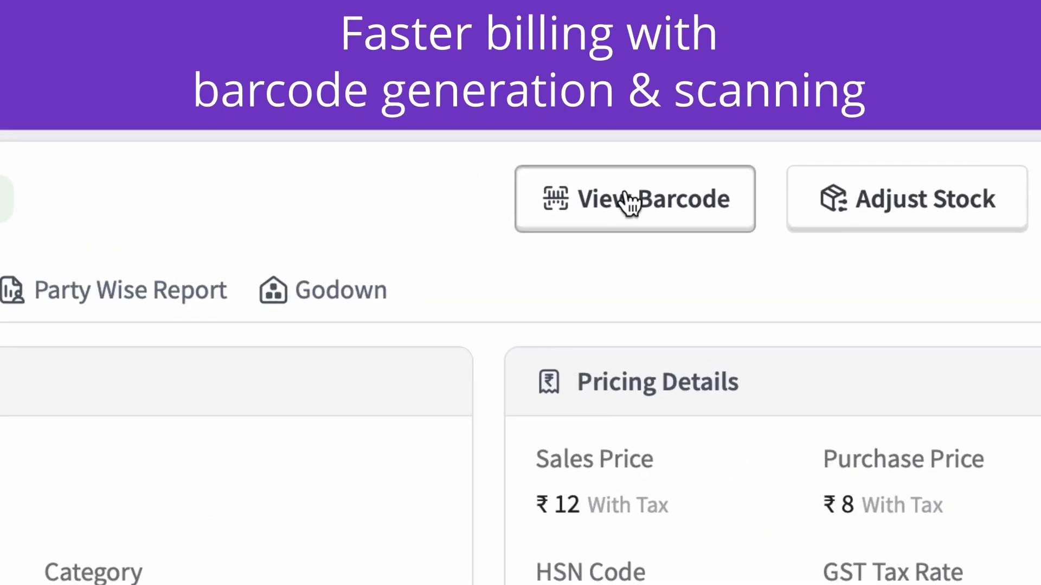
pyautogui.click(633, 199)
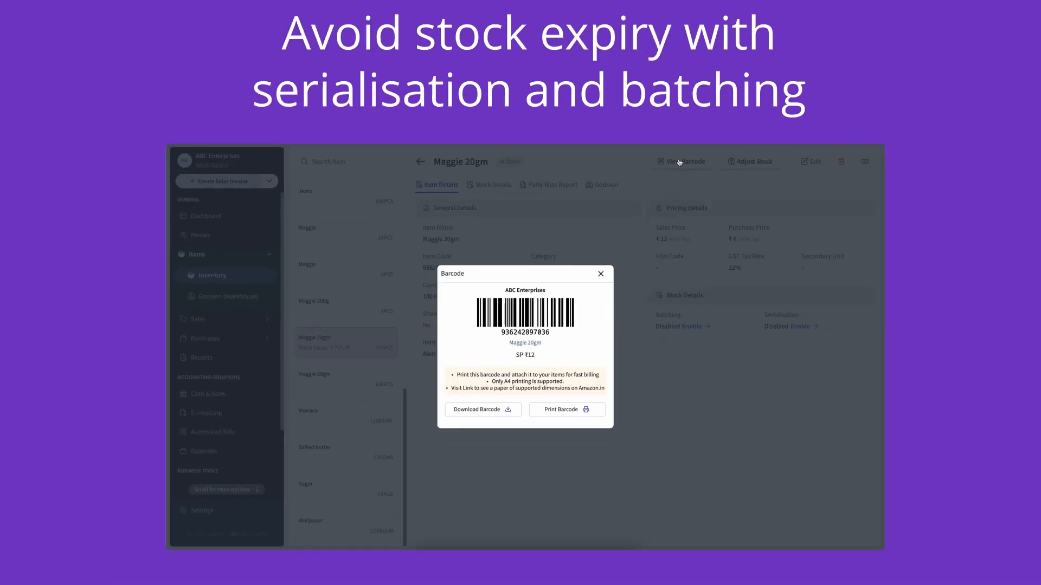